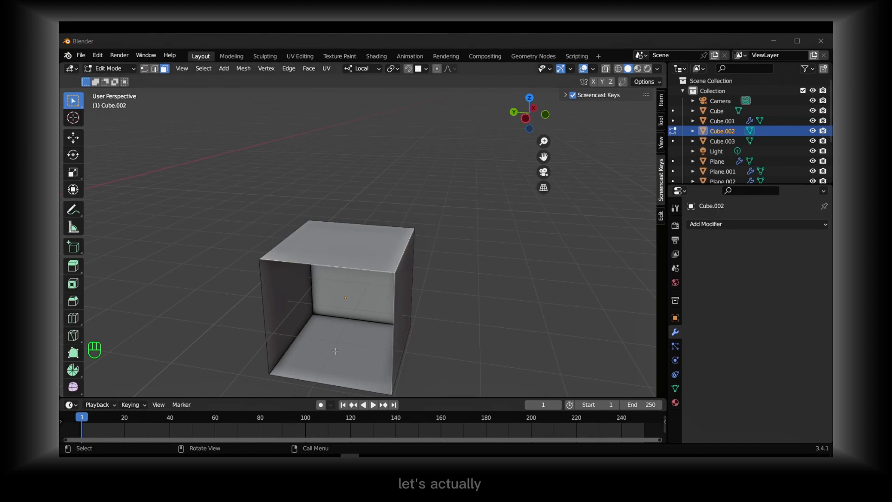
Select a face of Cube.002 and invert the face selection with Ctrl+I
left_click(335, 351)
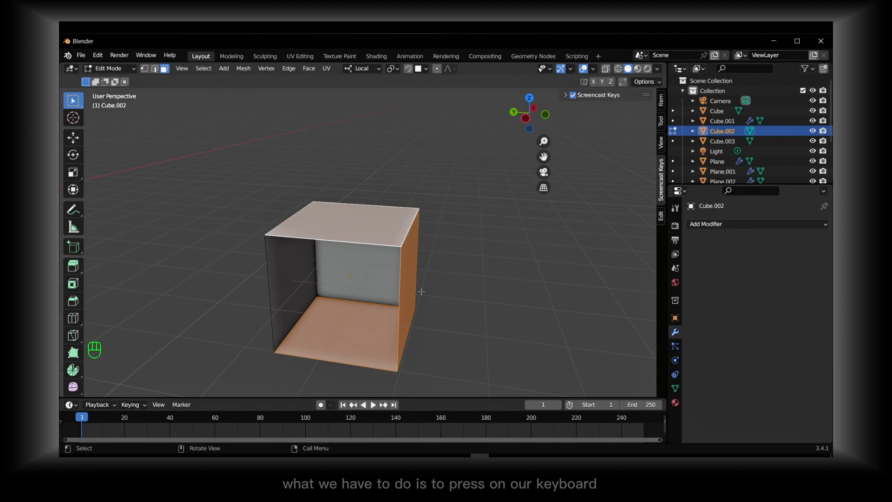
key("ctrl+i")
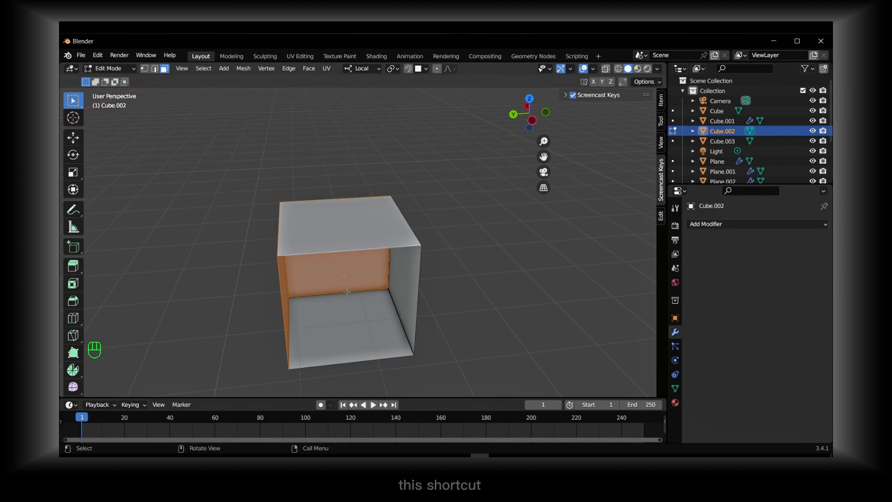
Toggle the face selection back and forth by inverting it twice more
key("ctrl+i")
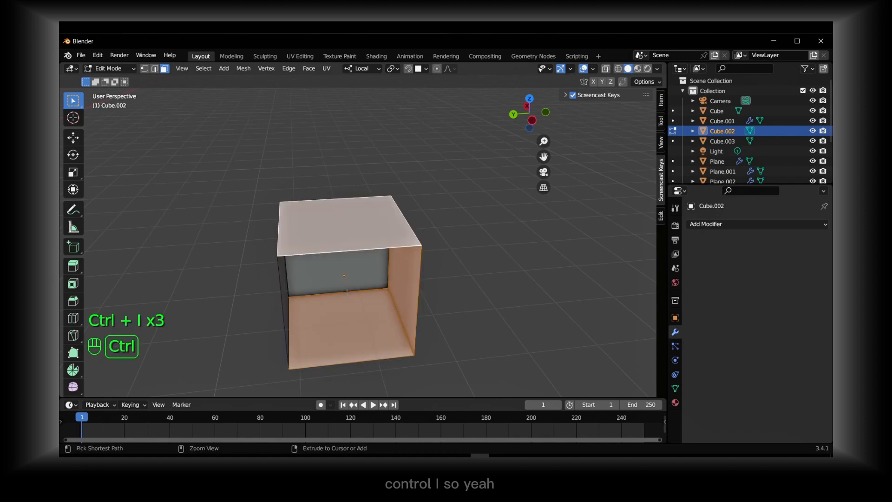
key("ctrl+i")
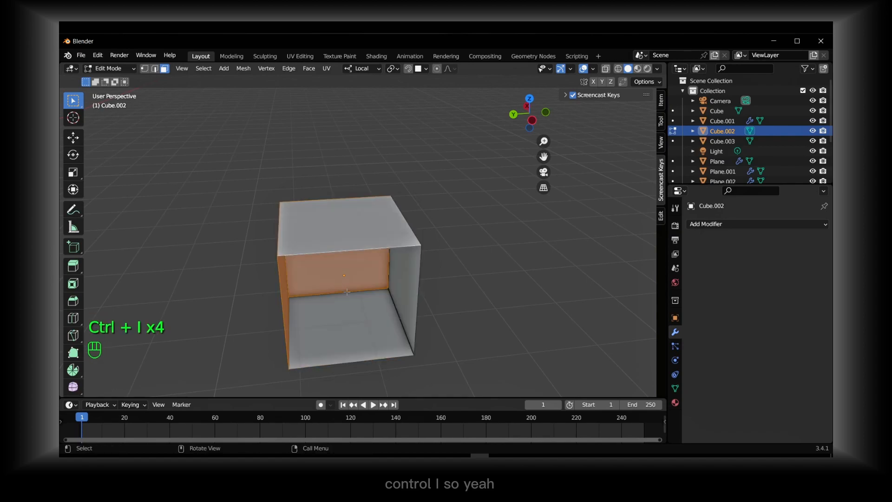
Show the Invert entry in the viewport's Select menu
left_click(203, 68)
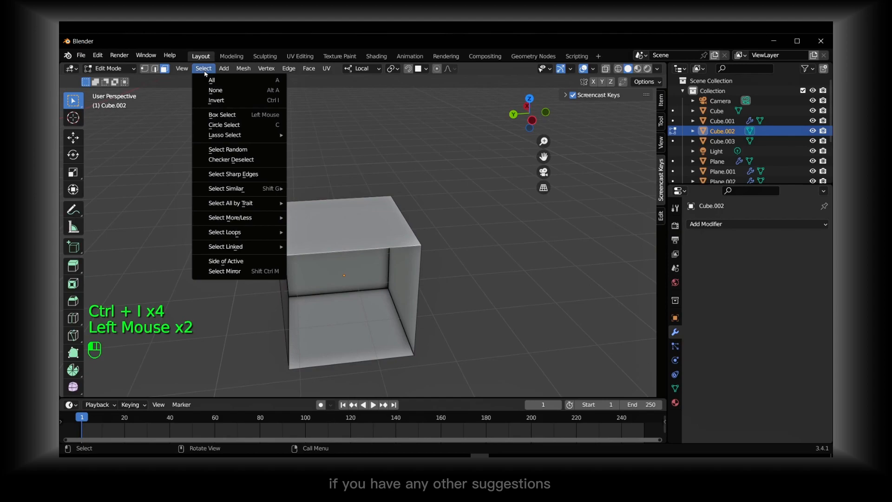
left_click(225, 188)
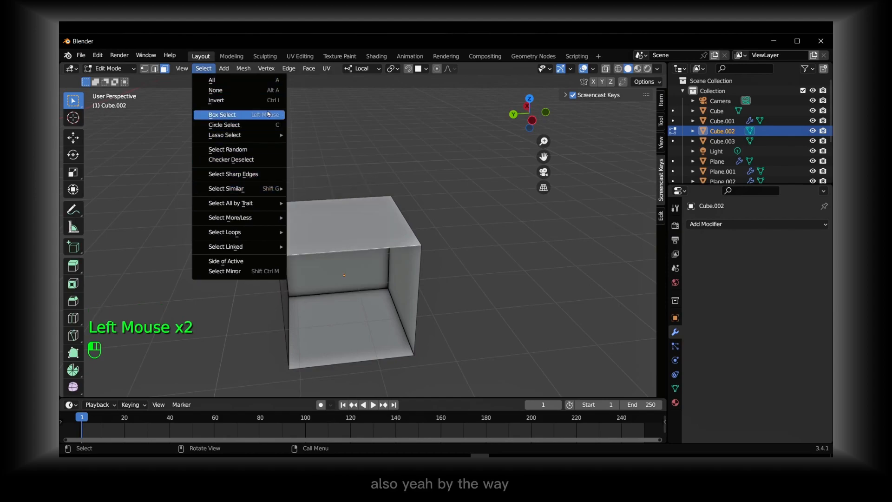
mouse_move(215, 90)
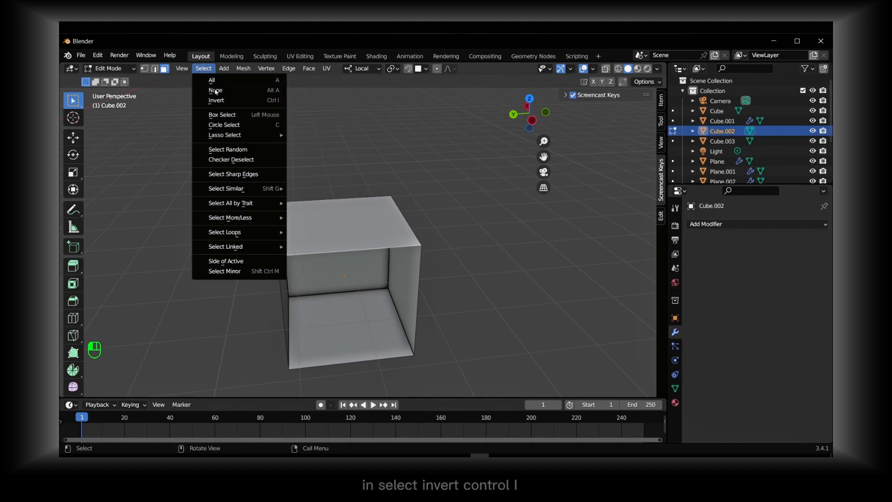
mouse_move(216, 101)
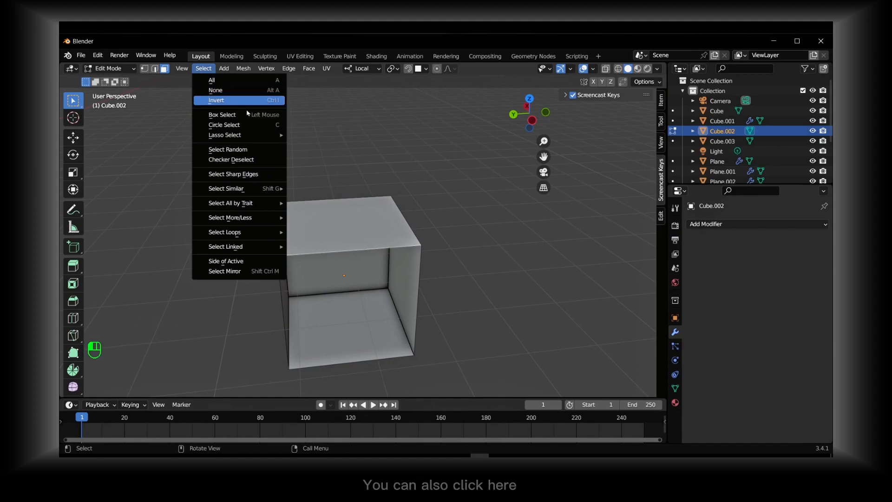